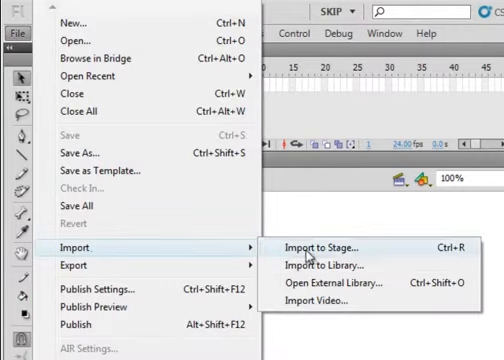
mouse_move(330, 264)
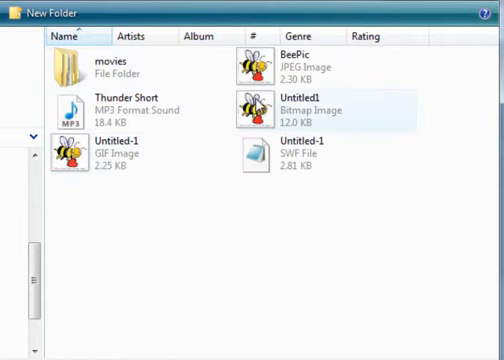
mouse_move(250, 62)
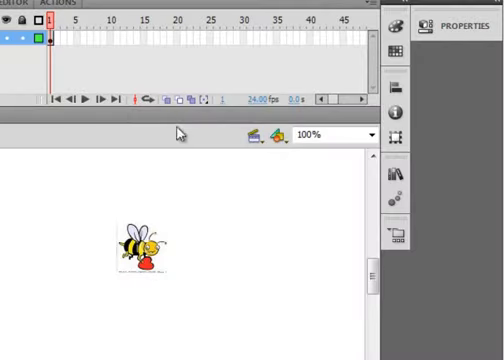
click(396, 174)
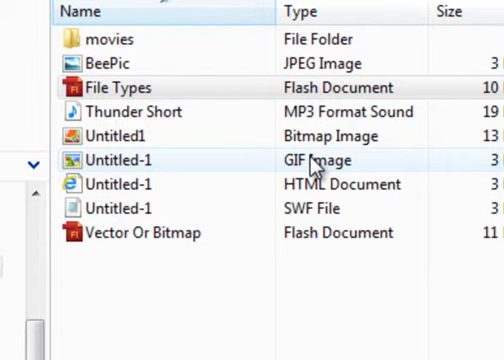
mouse_move(96, 184)
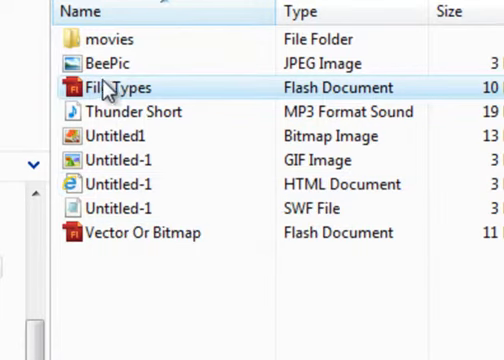
mouse_move(108, 90)
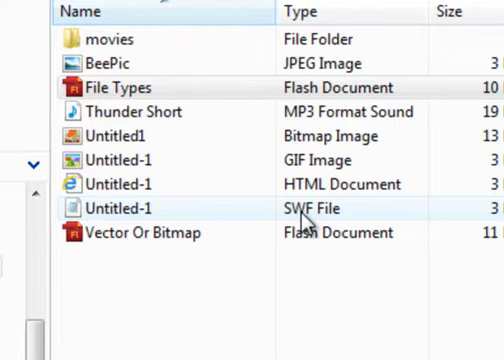
click(112, 88)
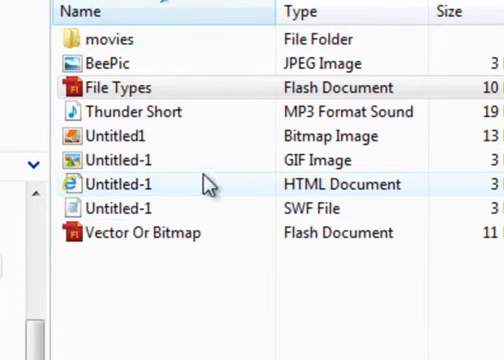
mouse_move(288, 186)
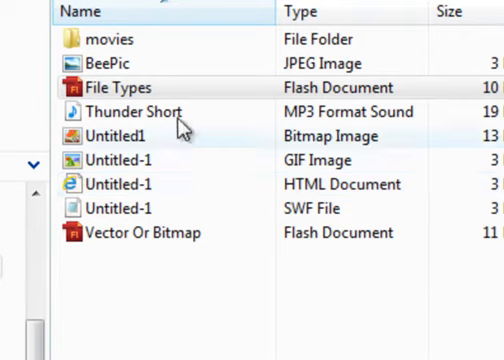
mouse_move(138, 122)
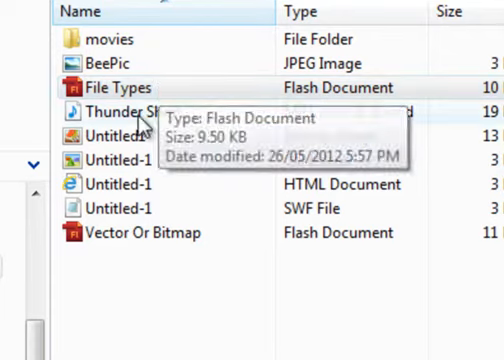
mouse_move(120, 184)
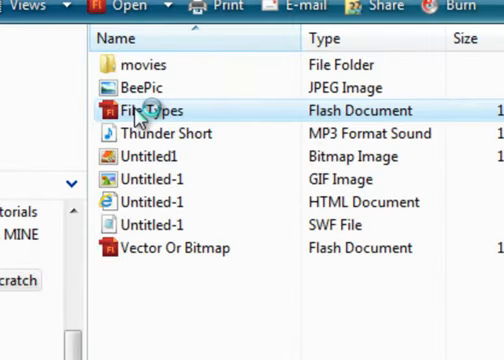
Reopen File Types.fla from Explorer so the bee appears on the Flash stage
double_click(152, 110)
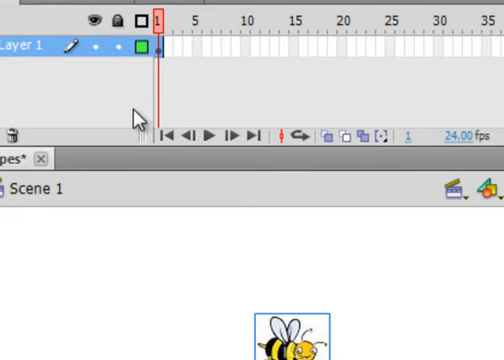
mouse_move(332, 344)
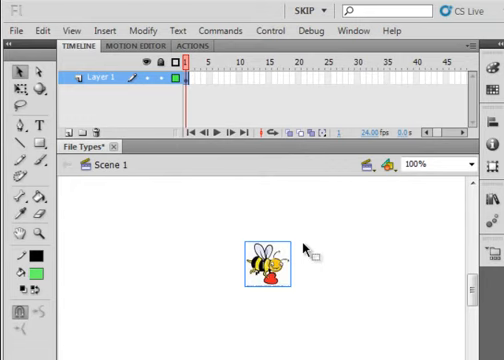
mouse_move(312, 248)
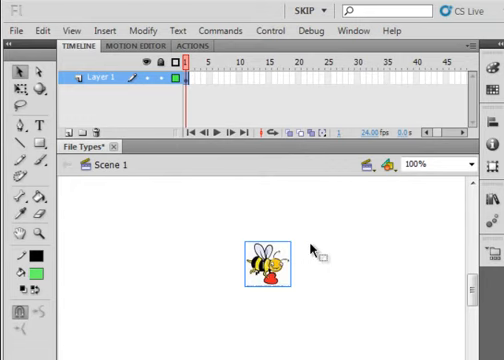